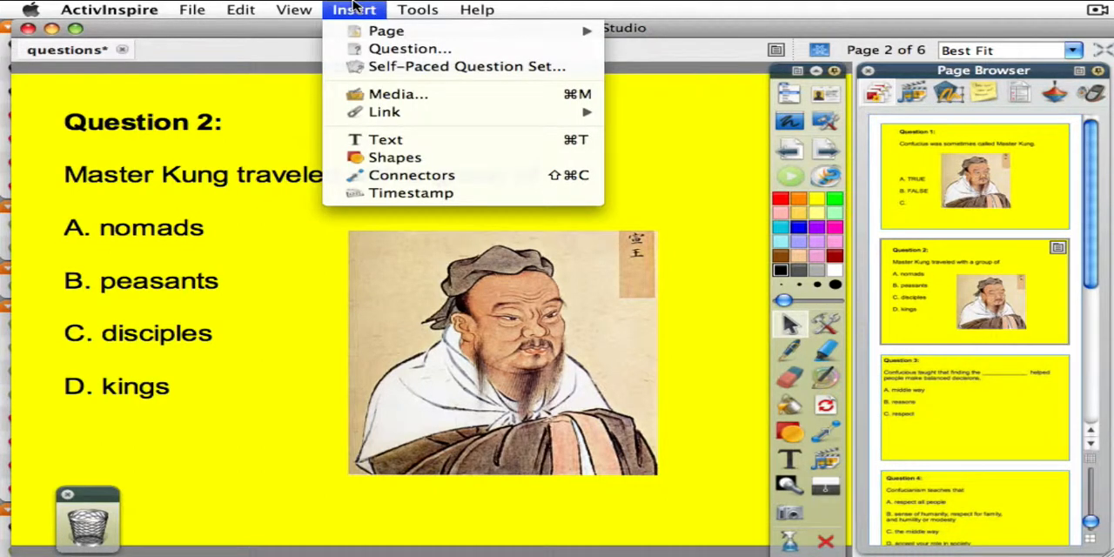
Step: Launch the Insert Question wizard from the Insert menu for the Question 2 page
left_click(410, 48)
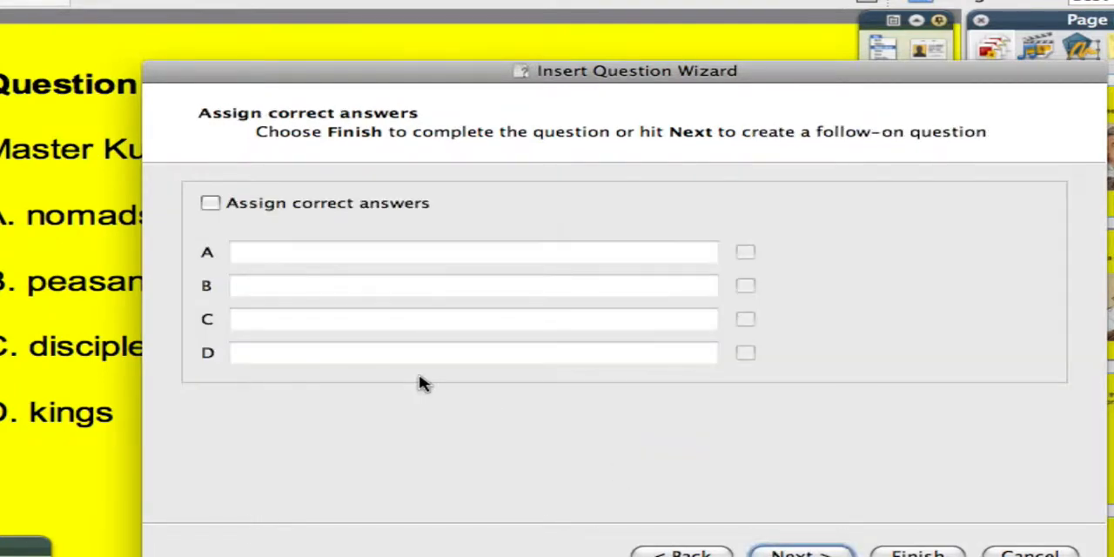
Step: Turn on correct-answer assignment and mark option C as correct
left_click(210, 203)
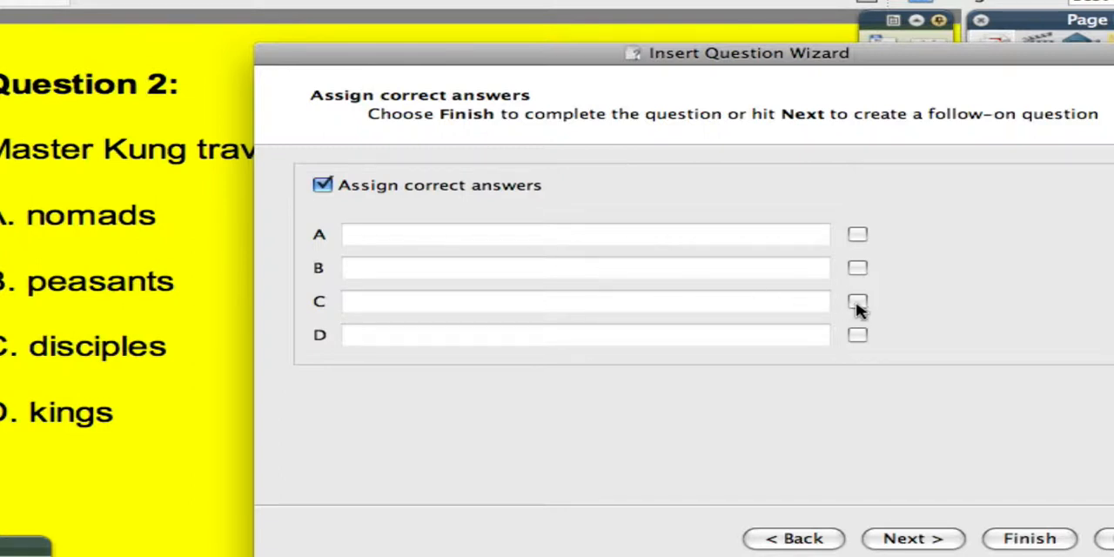
left_click(912, 538)
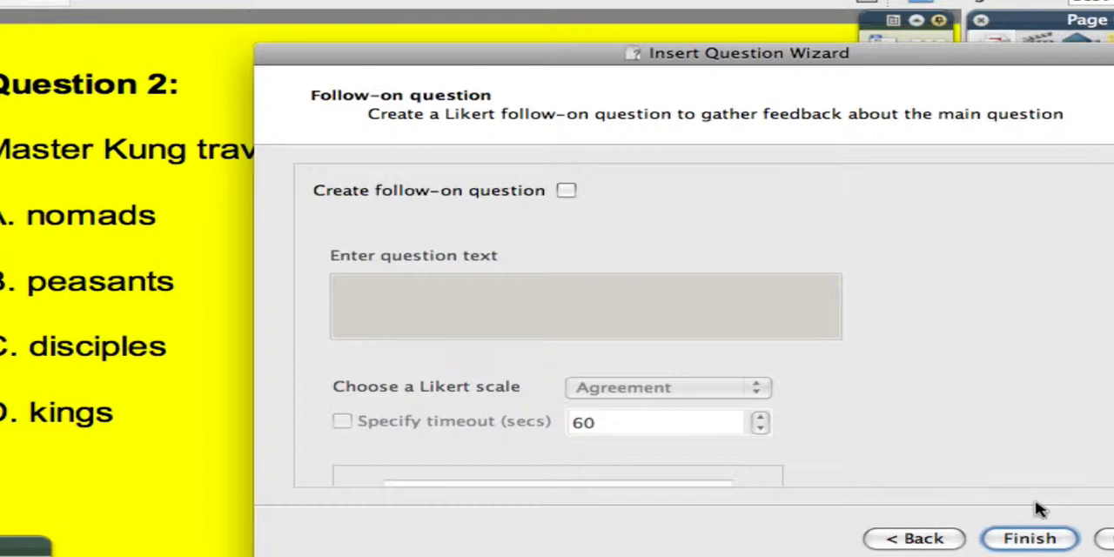
left_click(1029, 538)
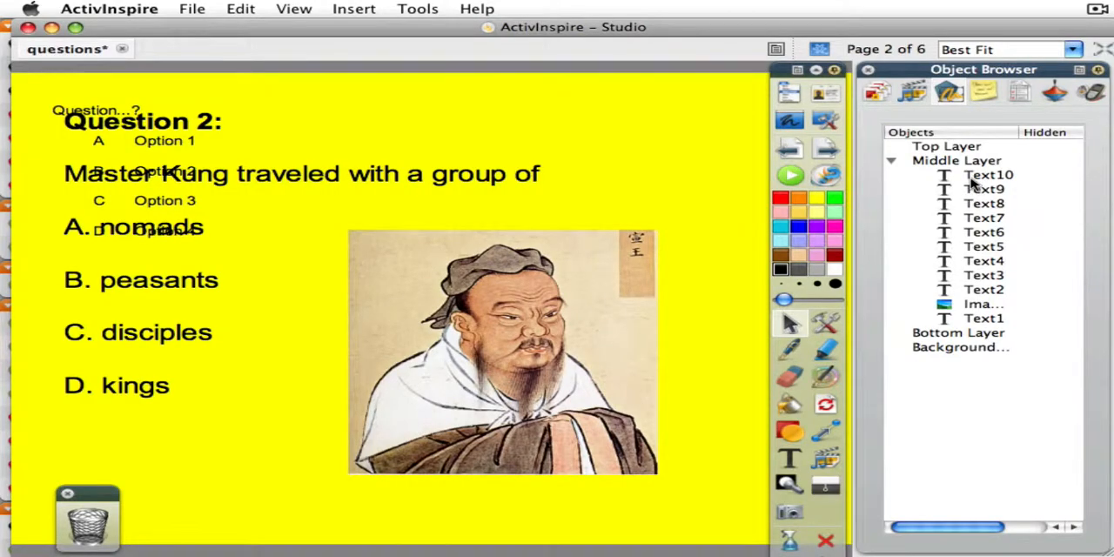